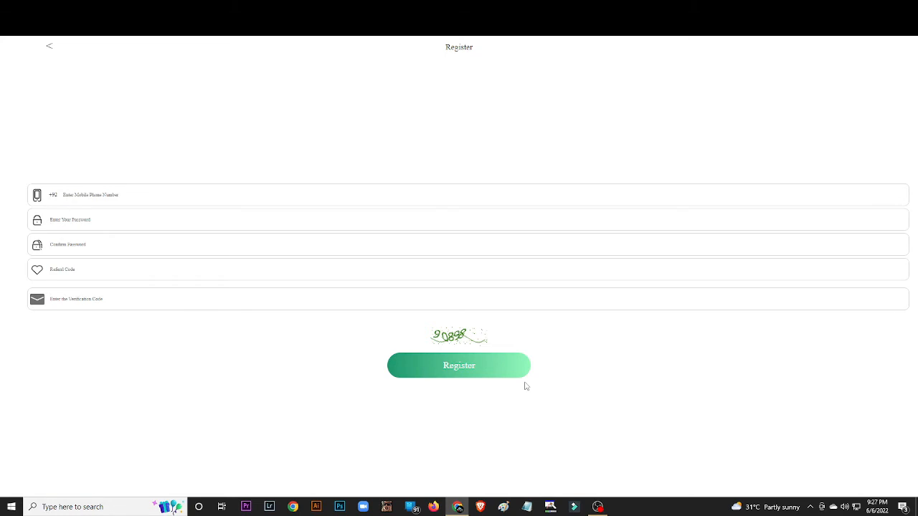
pyautogui.moveTo(5, 92)
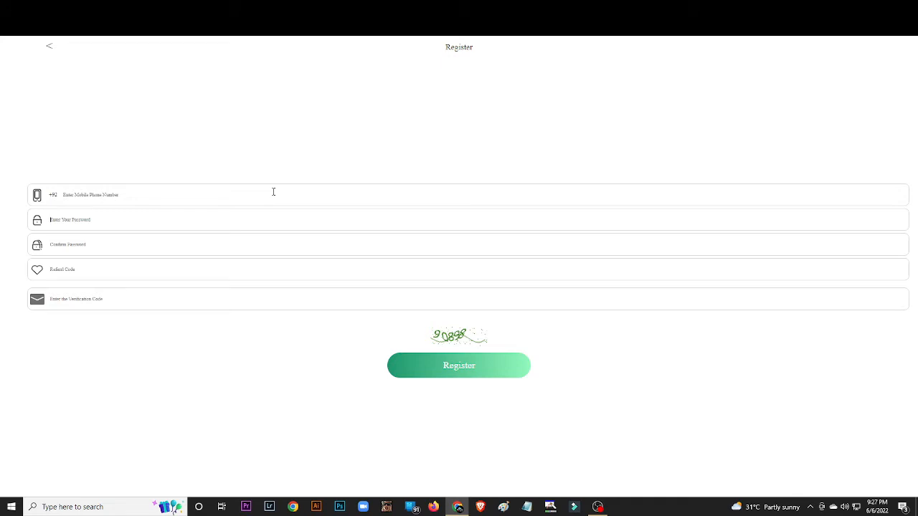
pyautogui.moveTo(281, 165)
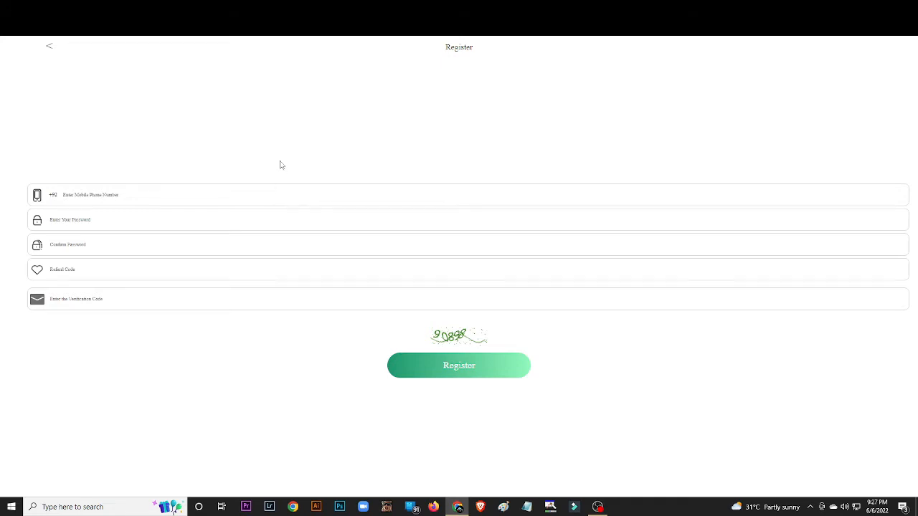
pyautogui.moveTo(299, 162)
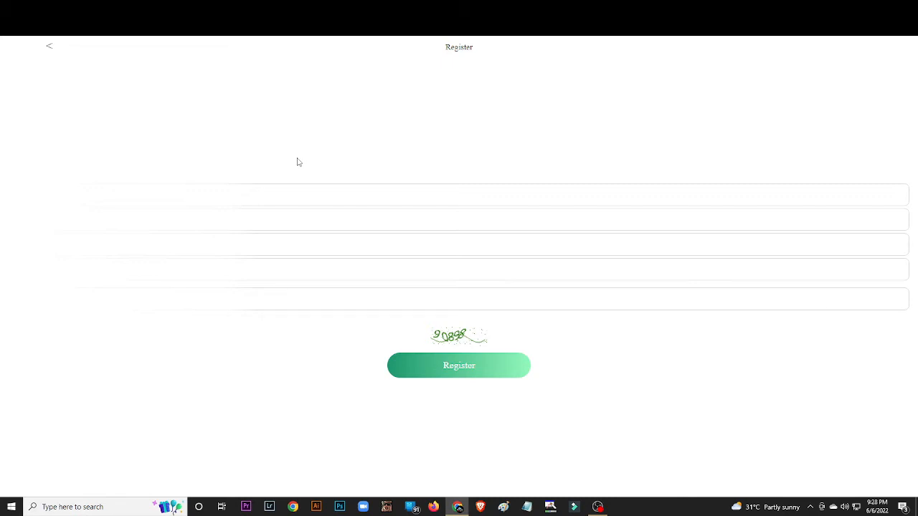
# - Submit the registration details and dismiss the welcome bulletin to reveal the dashboard
pyautogui.click(459, 366)
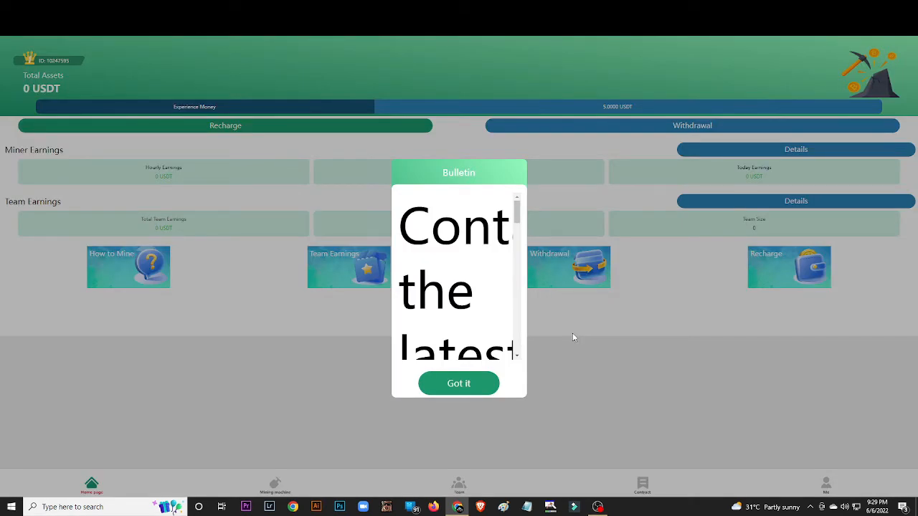
pyautogui.moveTo(459, 384)
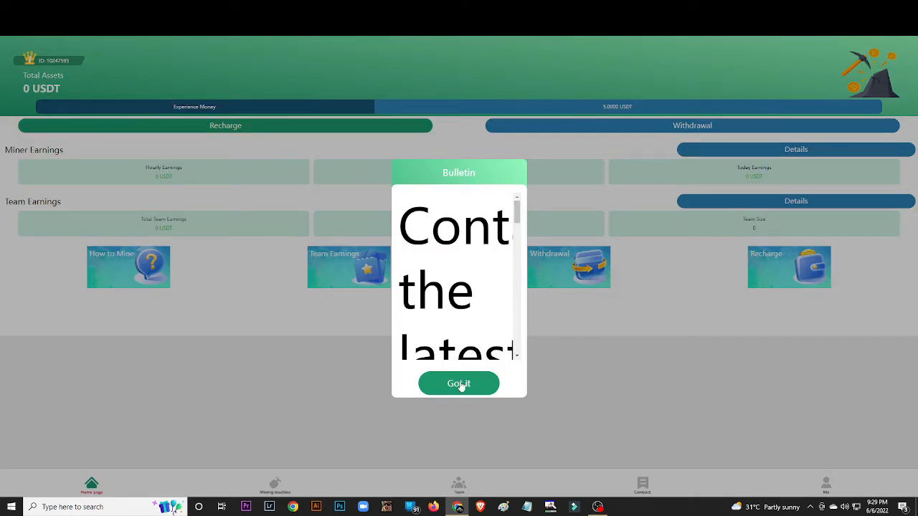
pyautogui.click(459, 383)
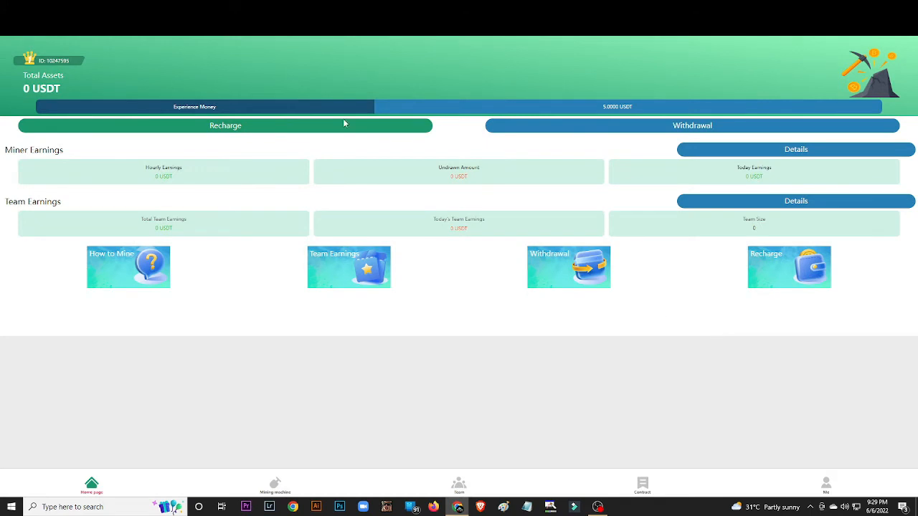
pyautogui.moveTo(730, 120)
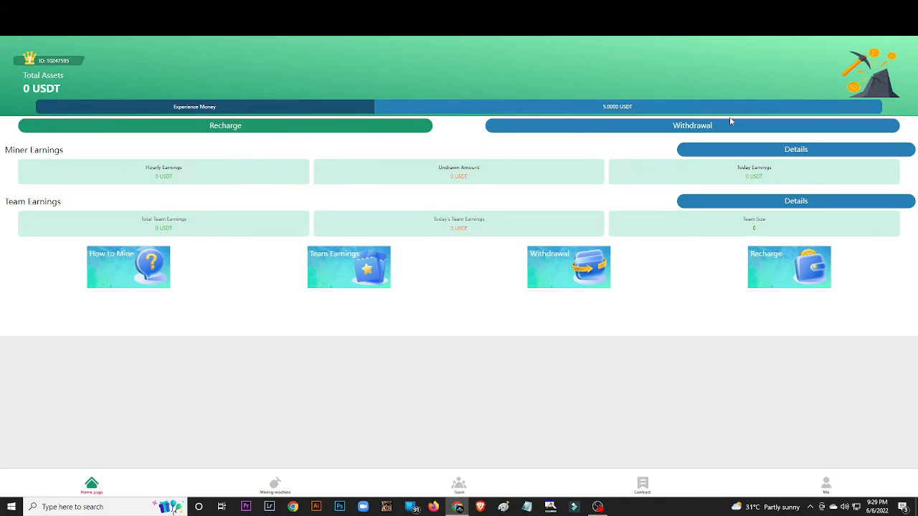
pyautogui.moveTo(214, 349)
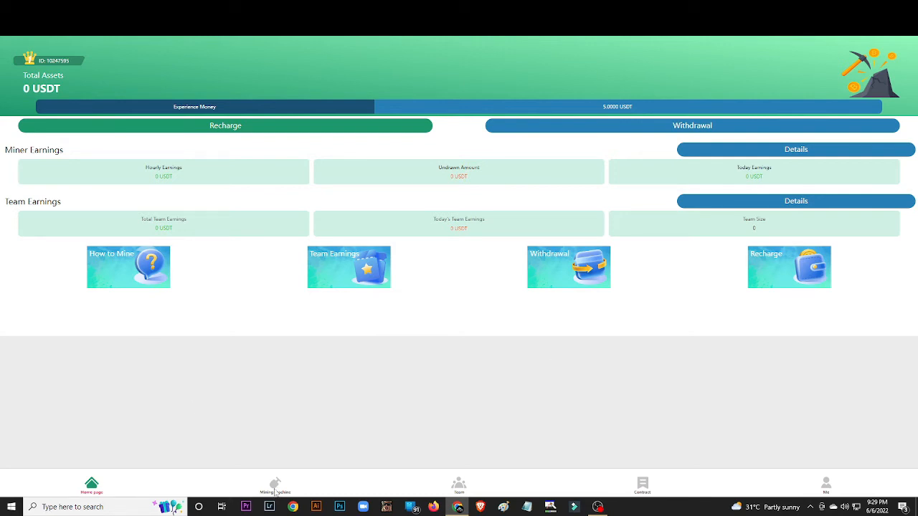
# - Rent the Experience mining machine for 5 USDT of Experience Money
pyautogui.click(275, 486)
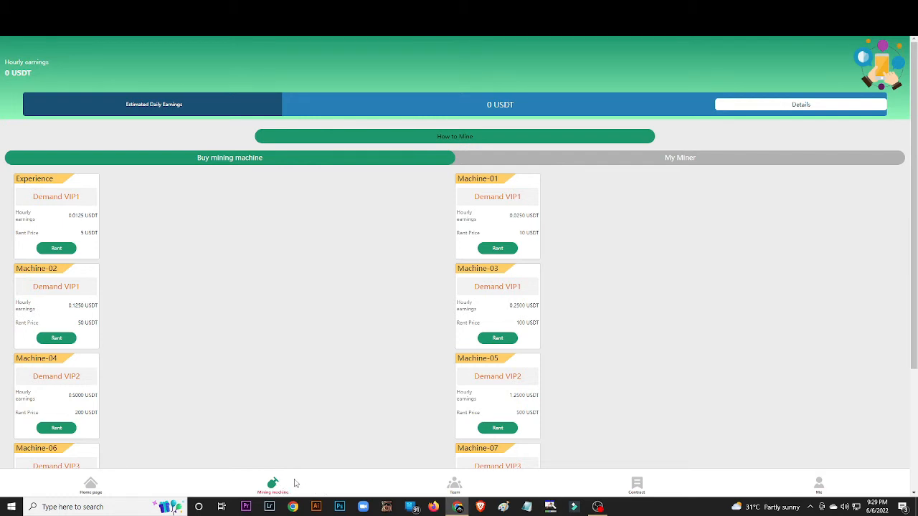
pyautogui.moveTo(223, 379)
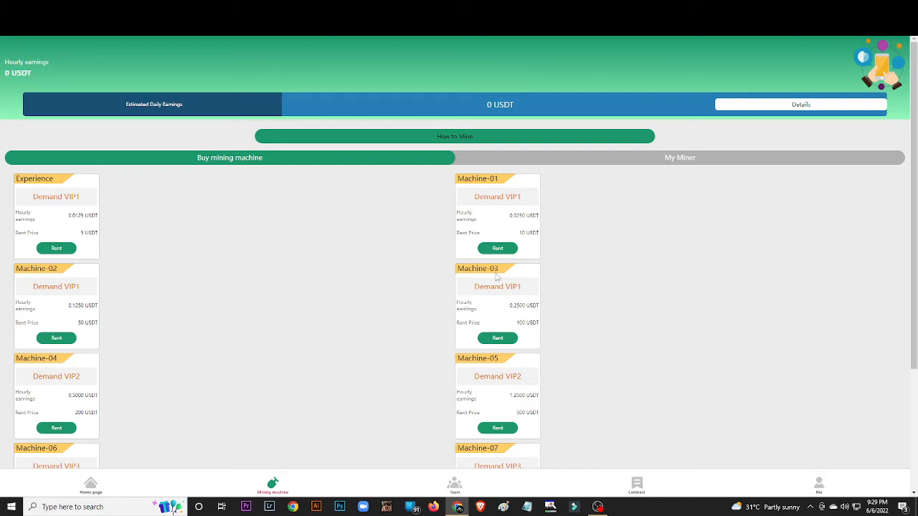
pyautogui.moveTo(540, 244)
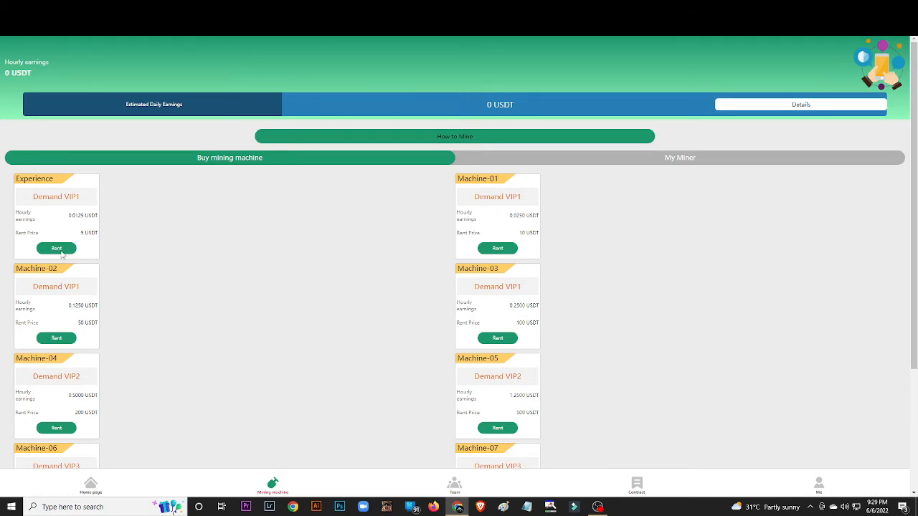
pyautogui.click(56, 248)
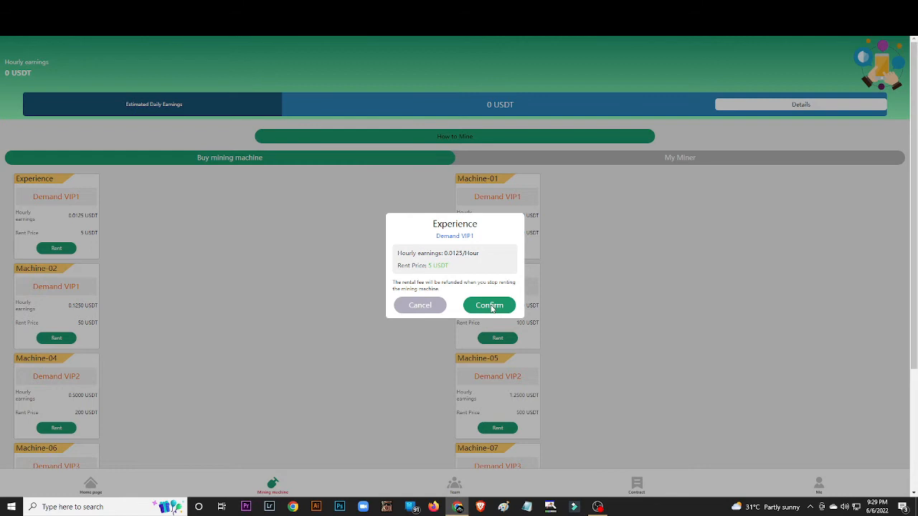
pyautogui.click(489, 305)
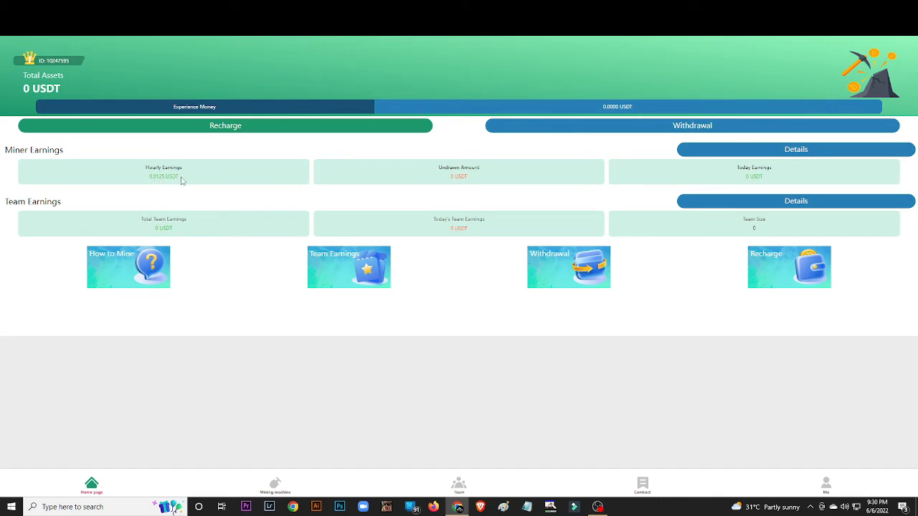
# - Go back to the Mining machine page showing 0.0125 USDT hourly and 0.3000 USDT daily
pyautogui.click(275, 485)
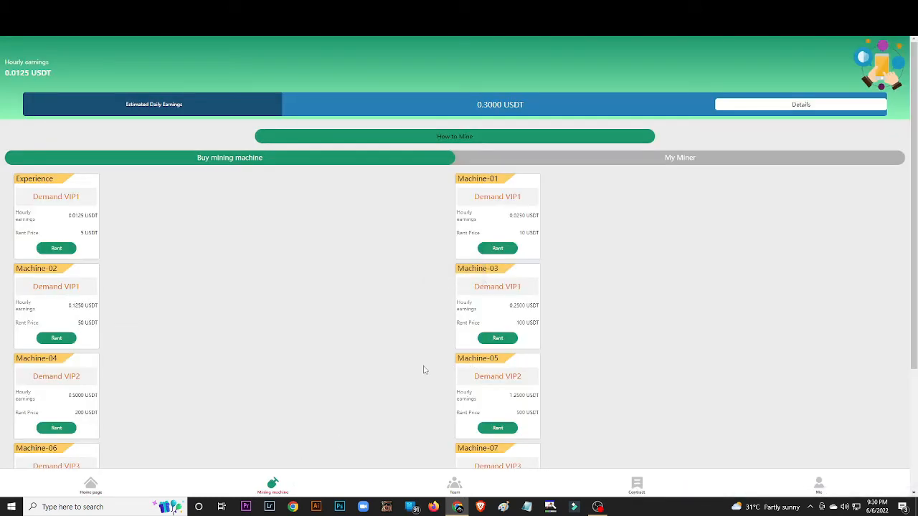
pyautogui.moveTo(89, 242)
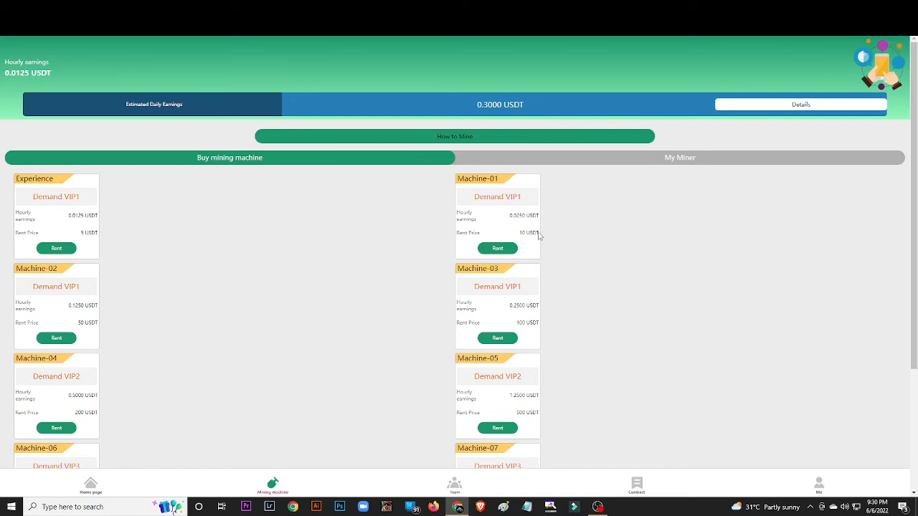
pyautogui.moveTo(524, 241)
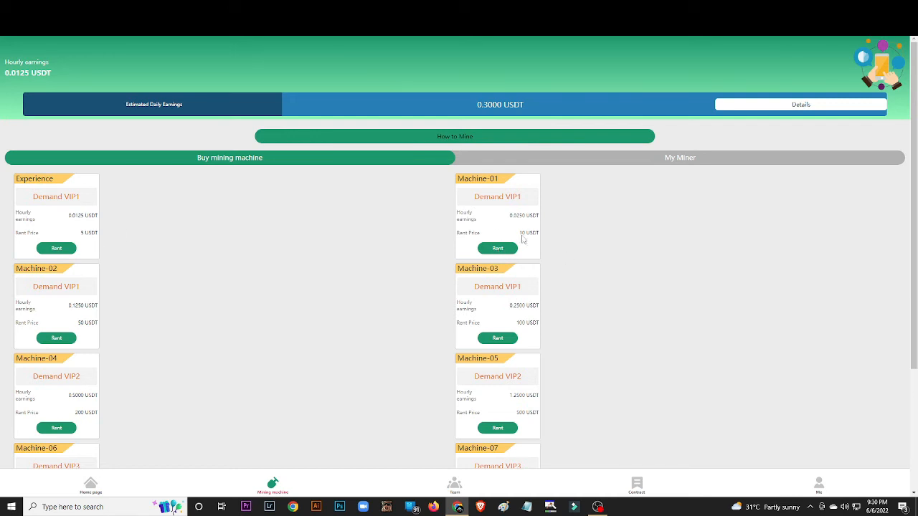
pyautogui.moveTo(527, 241)
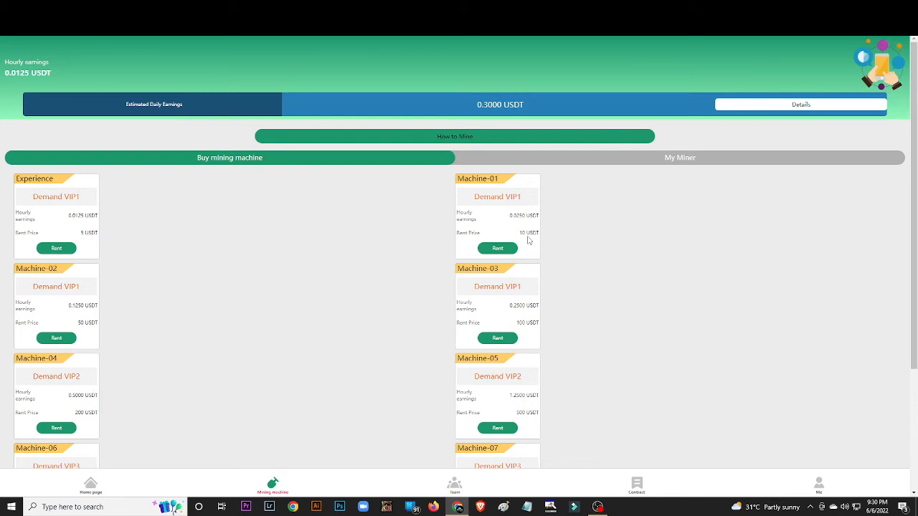
pyautogui.moveTo(511, 236)
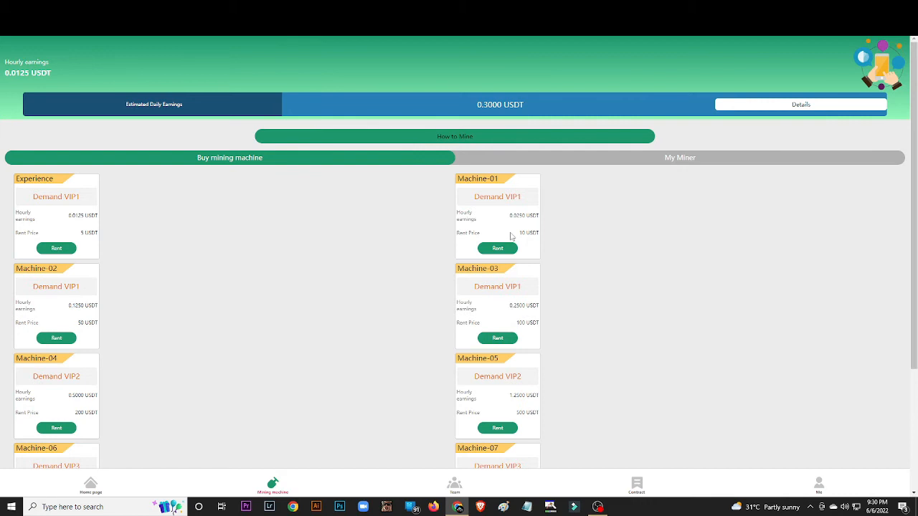
pyautogui.moveTo(299, 386)
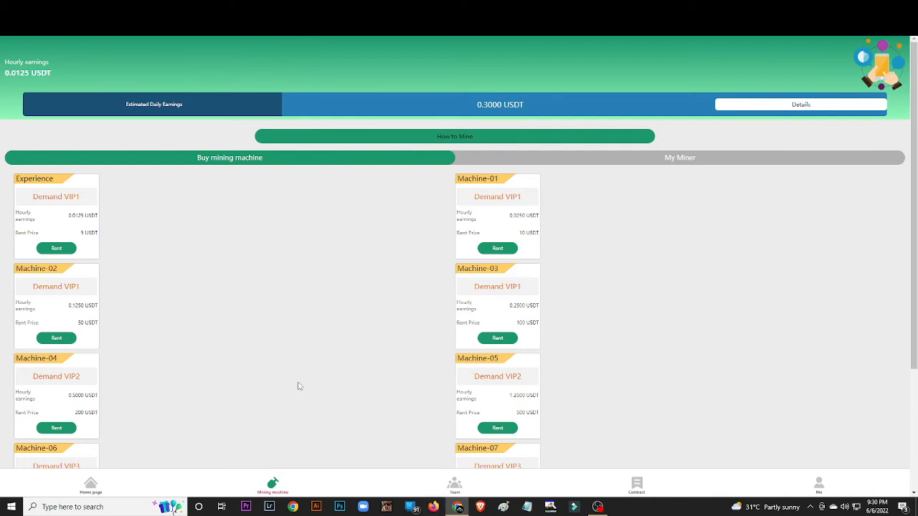
# - View the Team page with the referral code, referral link and LV1–LV3 friend lists
pyautogui.click(454, 485)
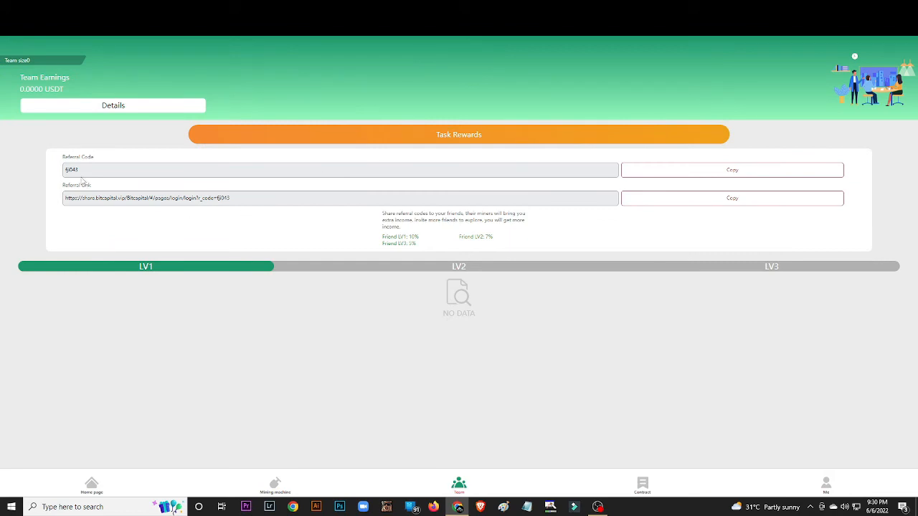
pyautogui.click(732, 198)
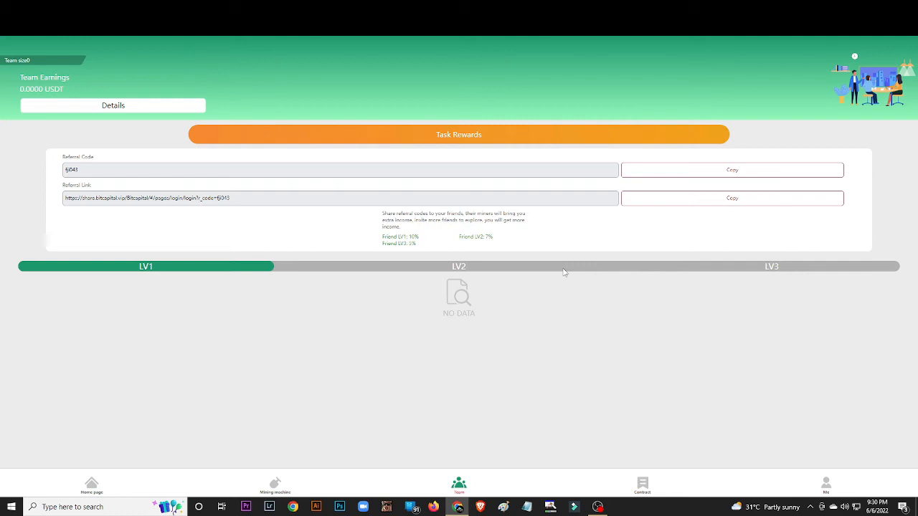
pyautogui.moveTo(177, 213)
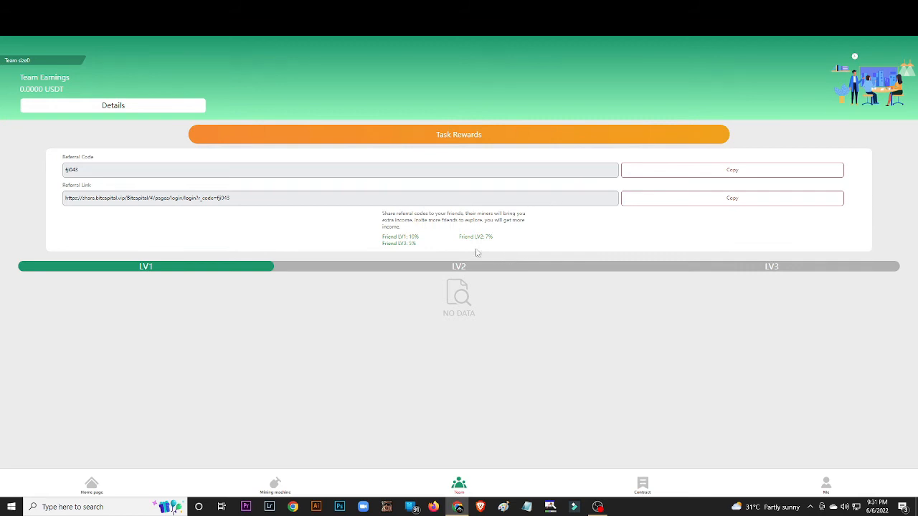
pyautogui.moveTo(536, 286)
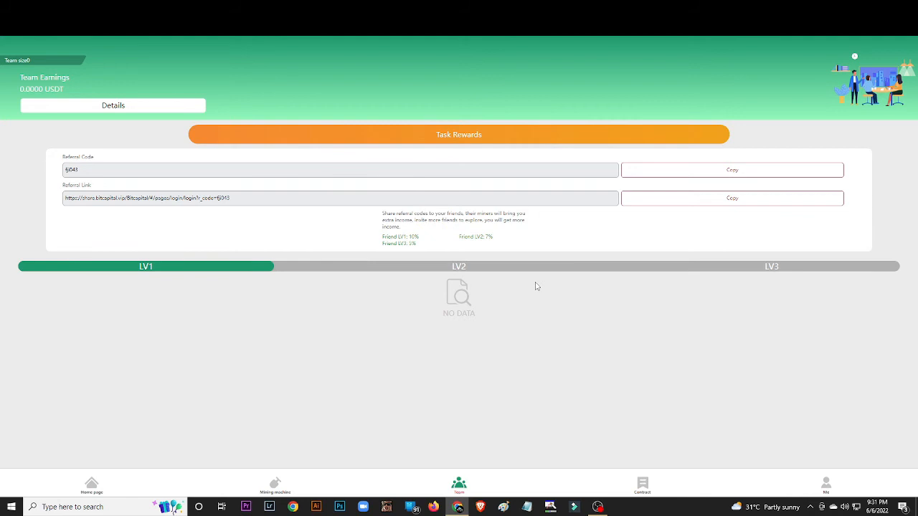
pyautogui.moveTo(639, 504)
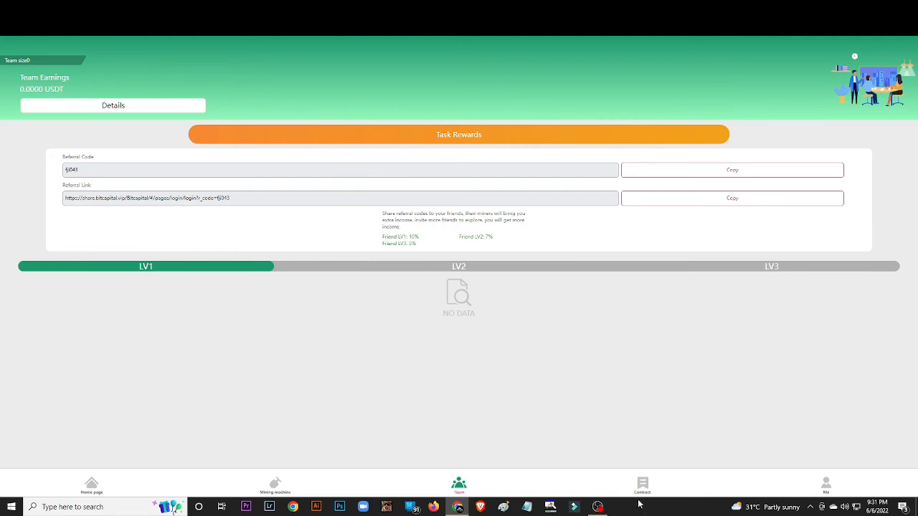
# - View Contract types A, B and C with 9.5%, 10.5% and 11.5% daily income
pyautogui.click(642, 486)
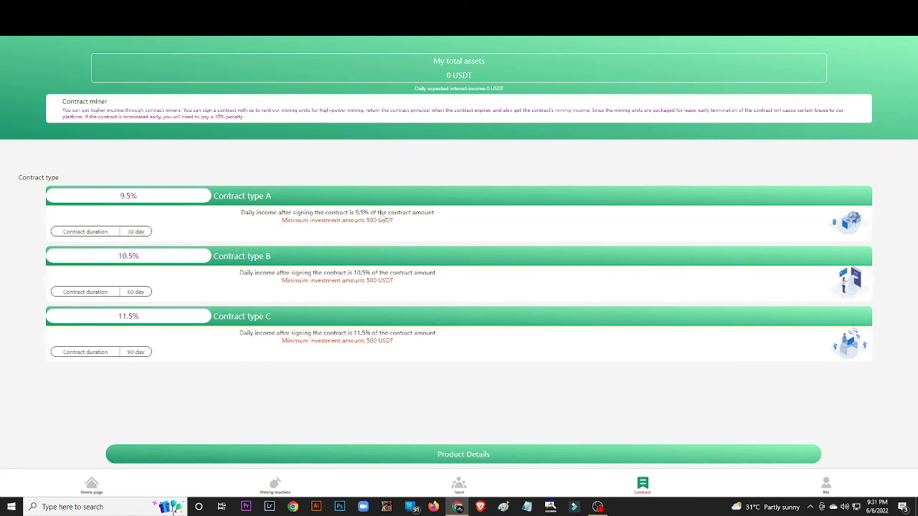
pyautogui.moveTo(500, 339)
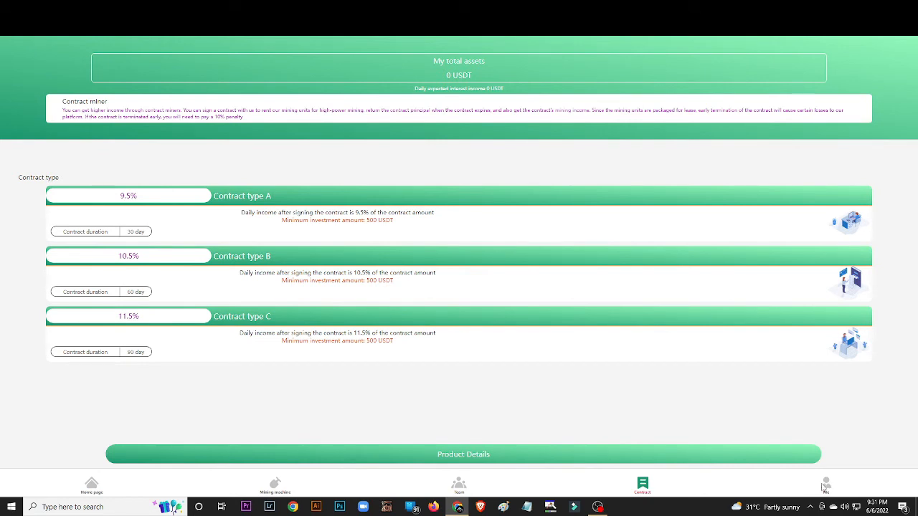
# - Review the VIP level tiers from the Me page, then return to the profile
pyautogui.click(826, 484)
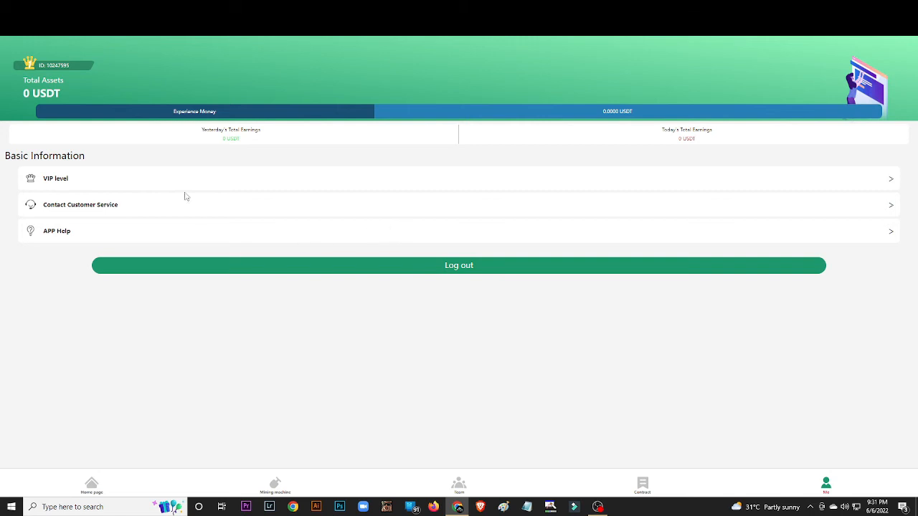
pyautogui.moveTo(41, 180)
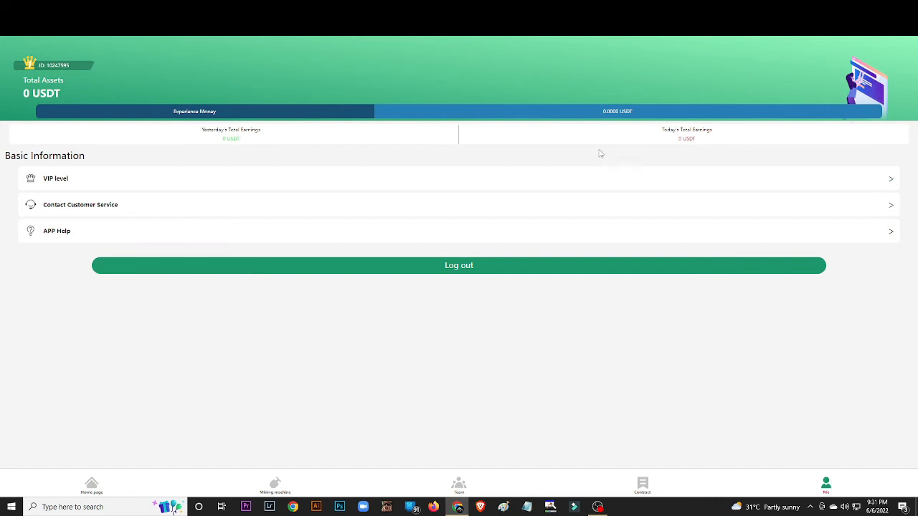
pyautogui.moveTo(794, 226)
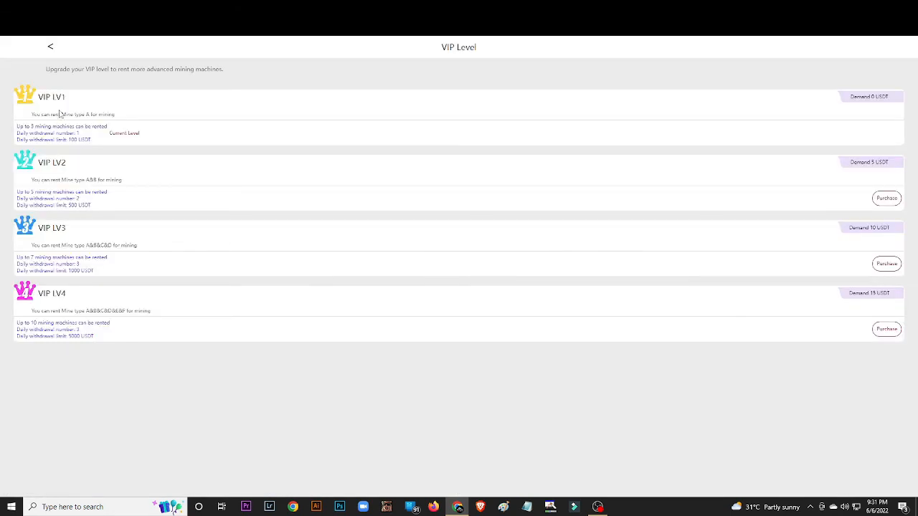
pyautogui.moveTo(271, 157)
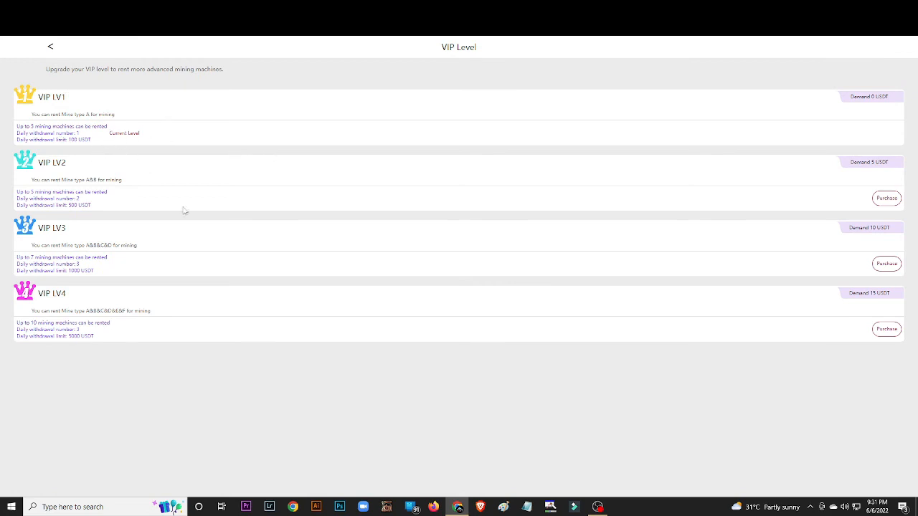
pyautogui.click(50, 45)
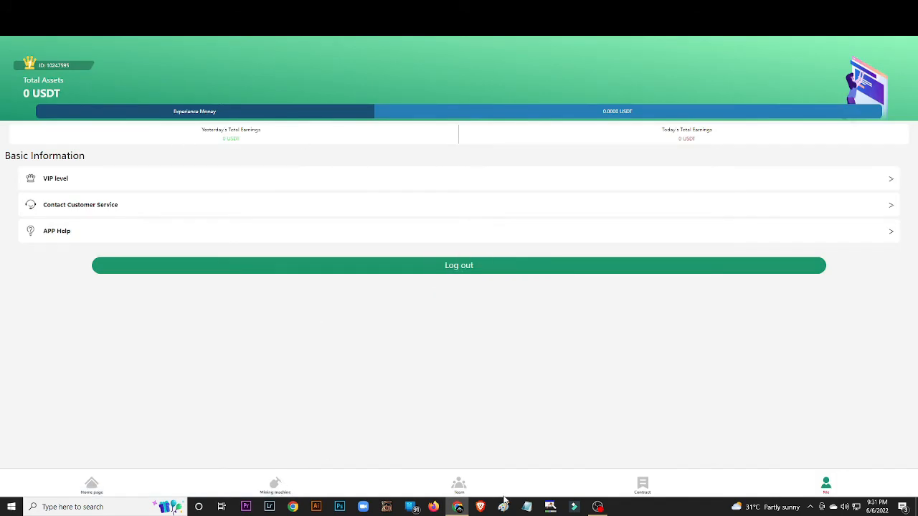
pyautogui.moveTo(298, 495)
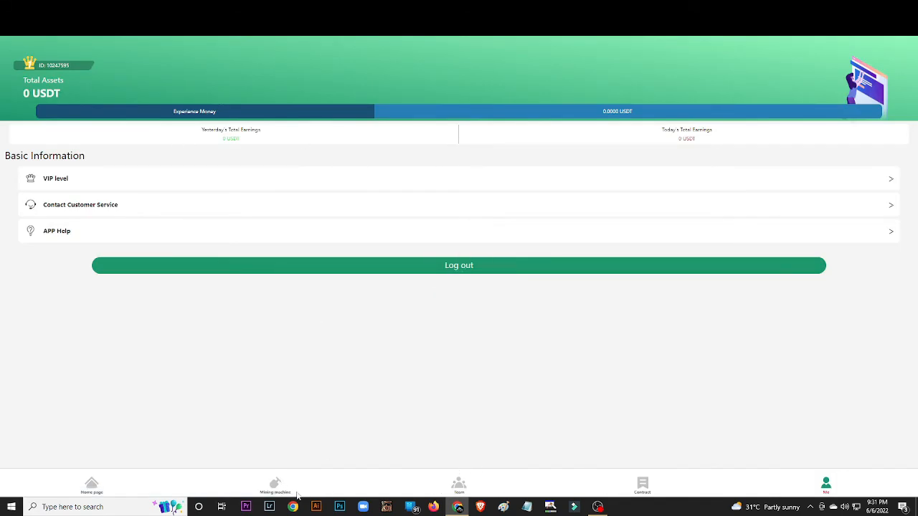
# - Look over the recharge wallet and withdrawal information forms, then return home
pyautogui.click(91, 485)
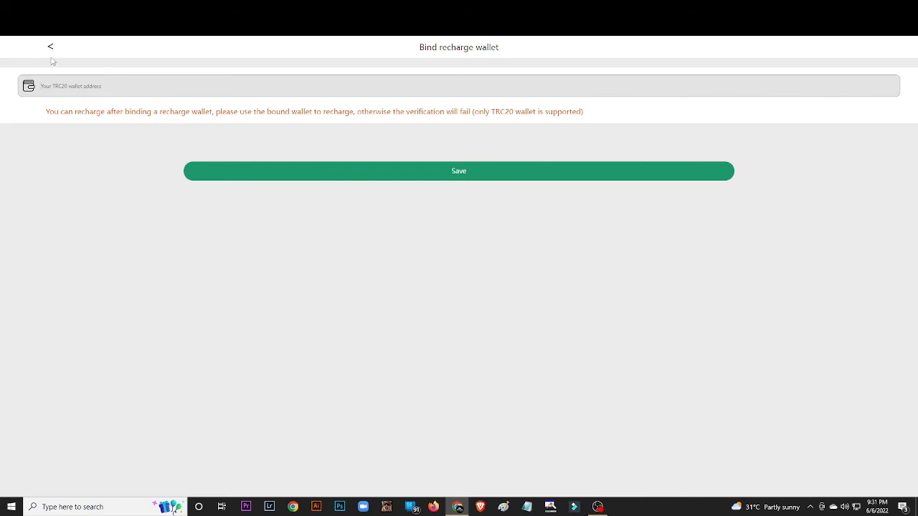
pyautogui.click(50, 46)
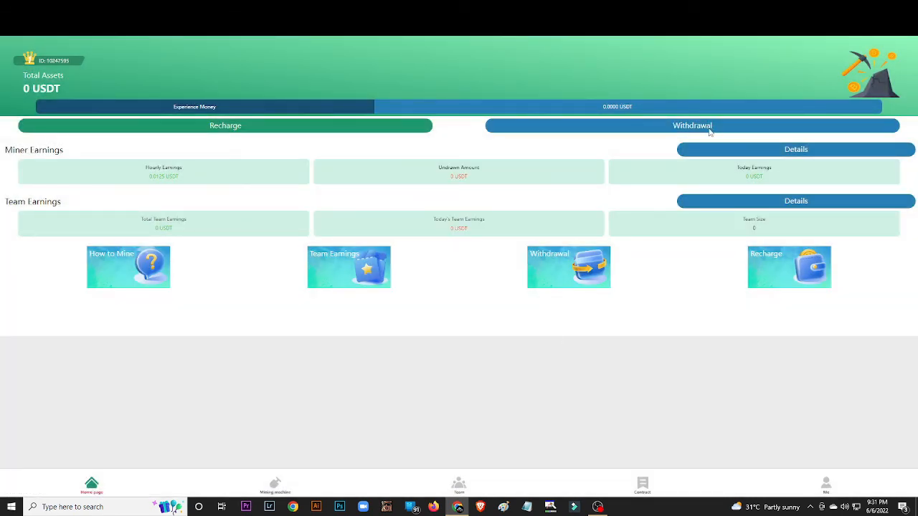
pyautogui.click(693, 126)
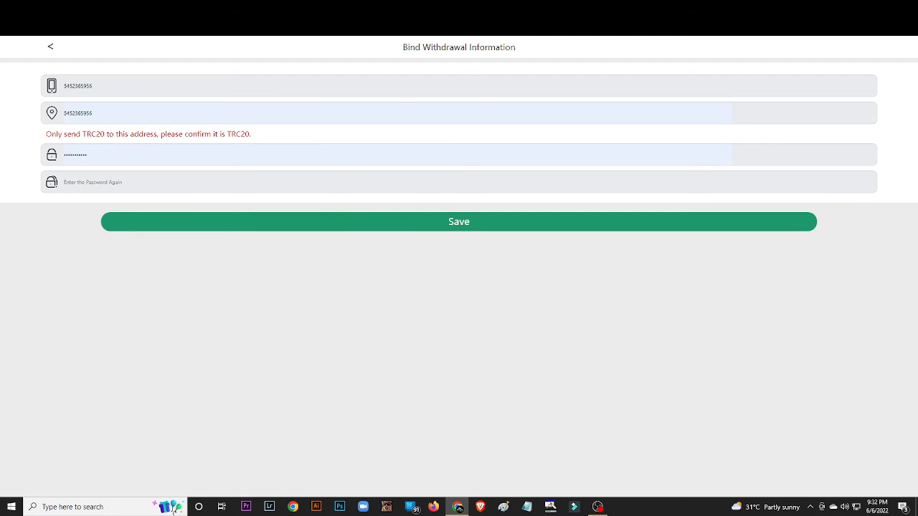
pyautogui.click(50, 47)
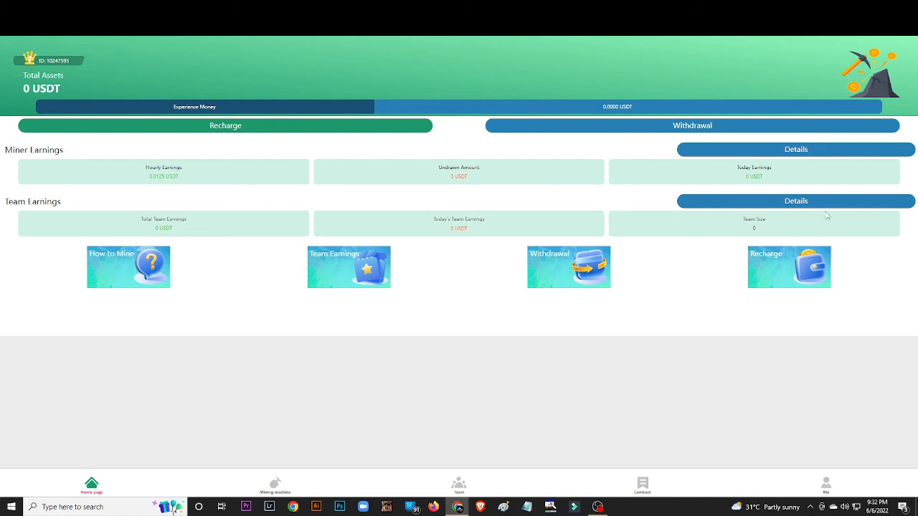
# - Check the running Experience miner under My Miner, then head back to Home
pyautogui.click(275, 485)
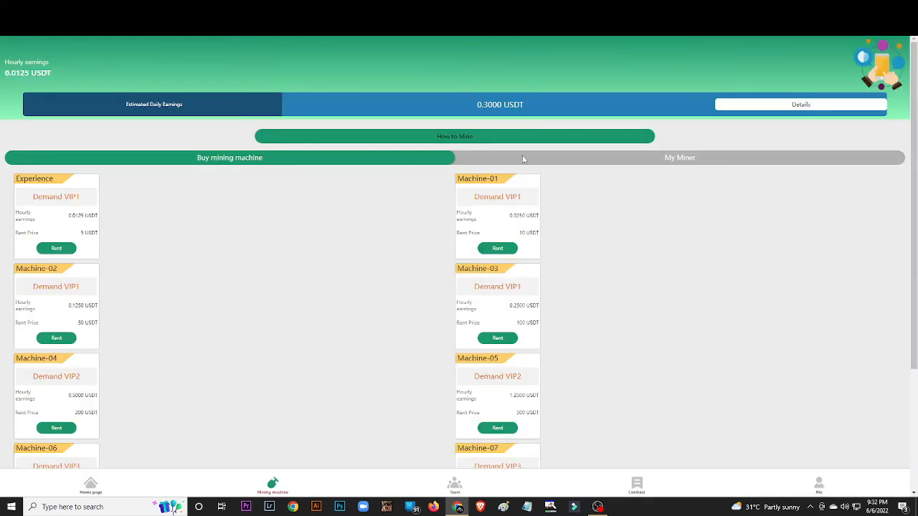
pyautogui.click(680, 157)
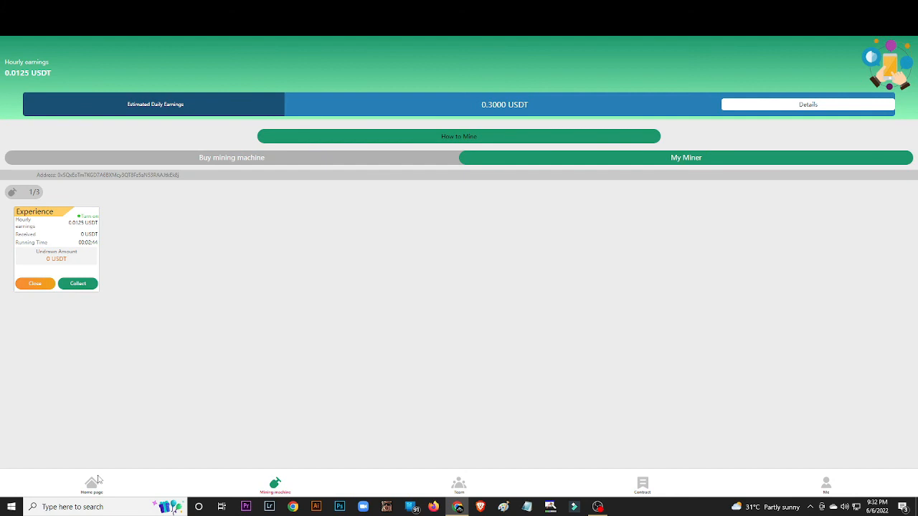
pyautogui.click(92, 485)
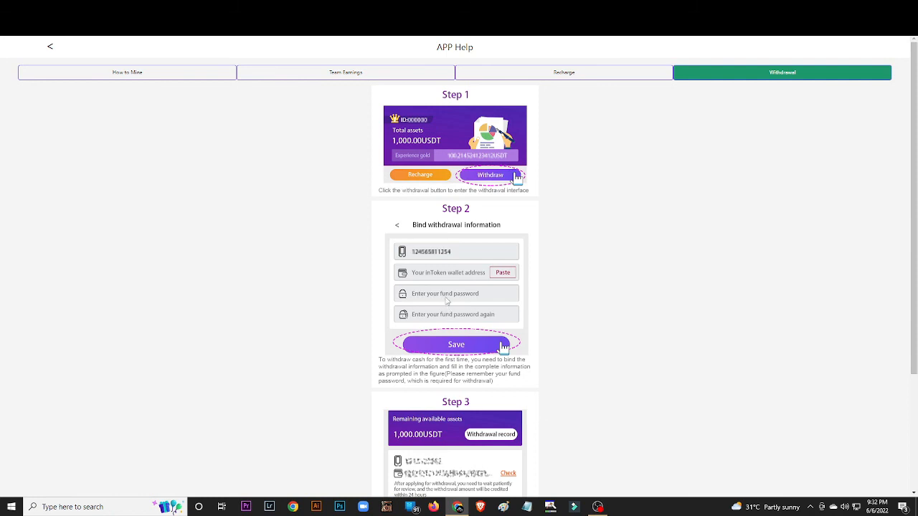
# - Dismiss the bulletin and bring up the Buy mining machine rental list
pyautogui.scroll(-3)
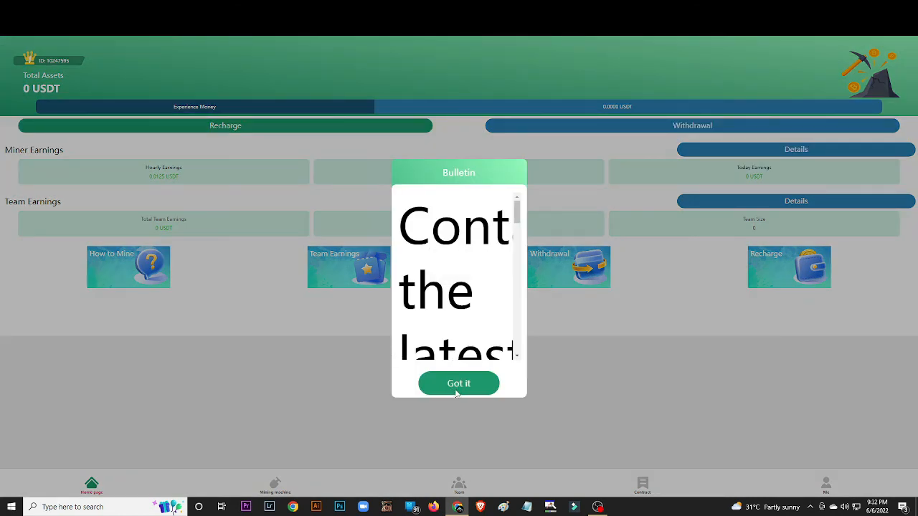
pyautogui.click(459, 383)
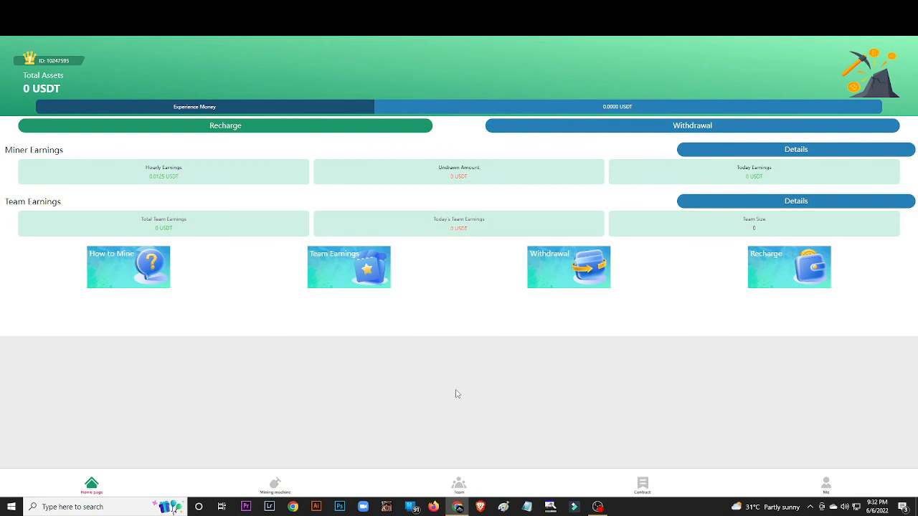
pyautogui.click(275, 485)
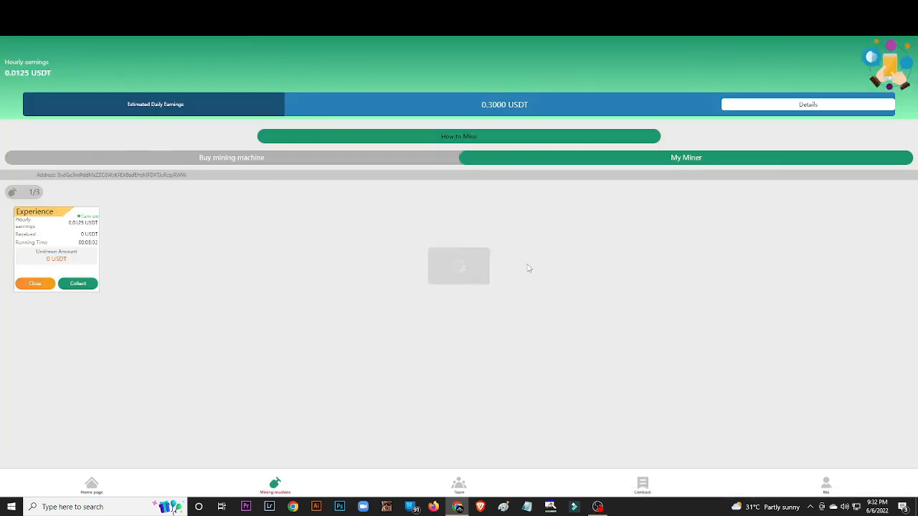
pyautogui.click(231, 157)
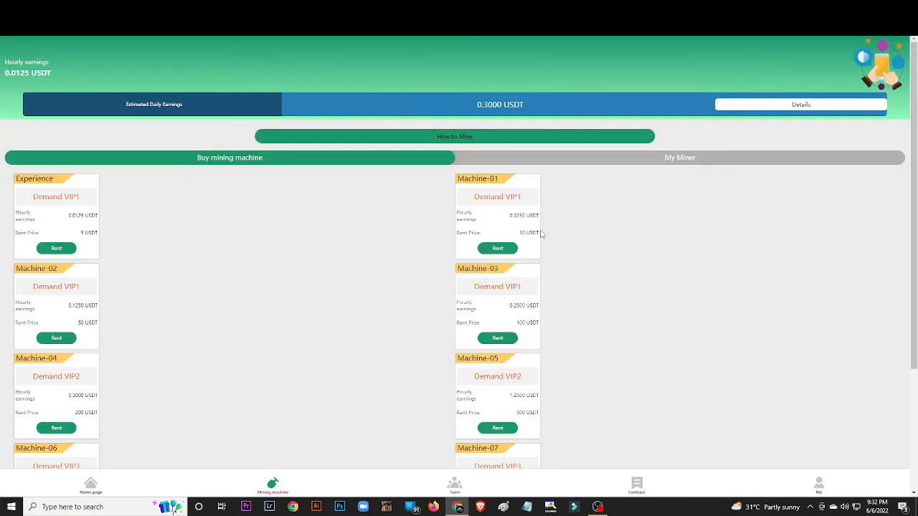
pyautogui.moveTo(429, 212)
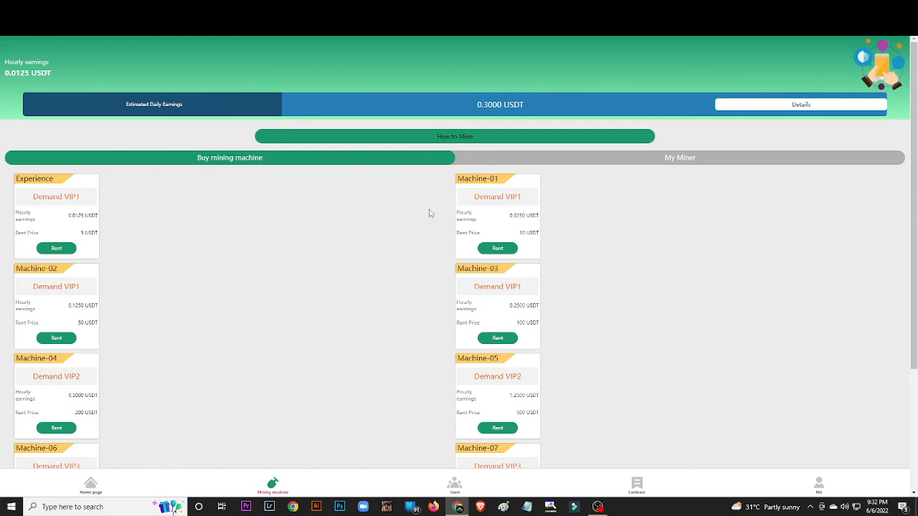
pyautogui.moveTo(412, 230)
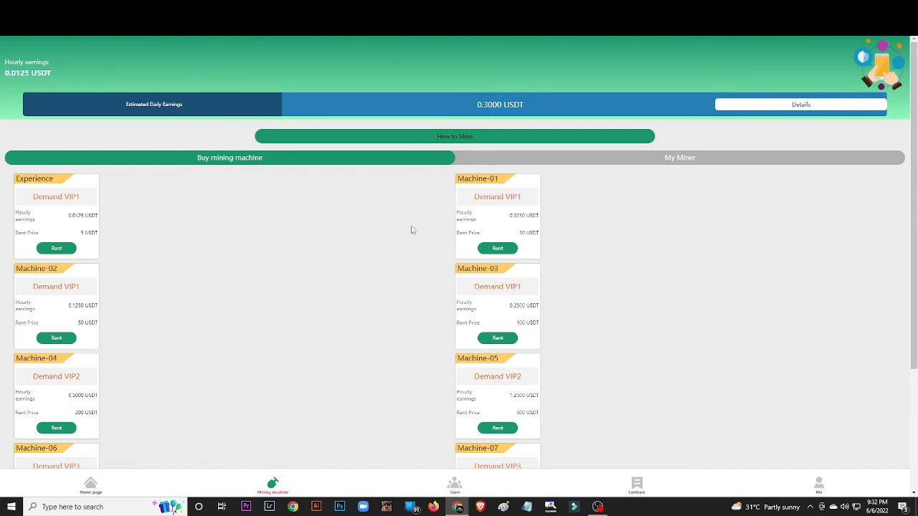
pyautogui.moveTo(557, 219)
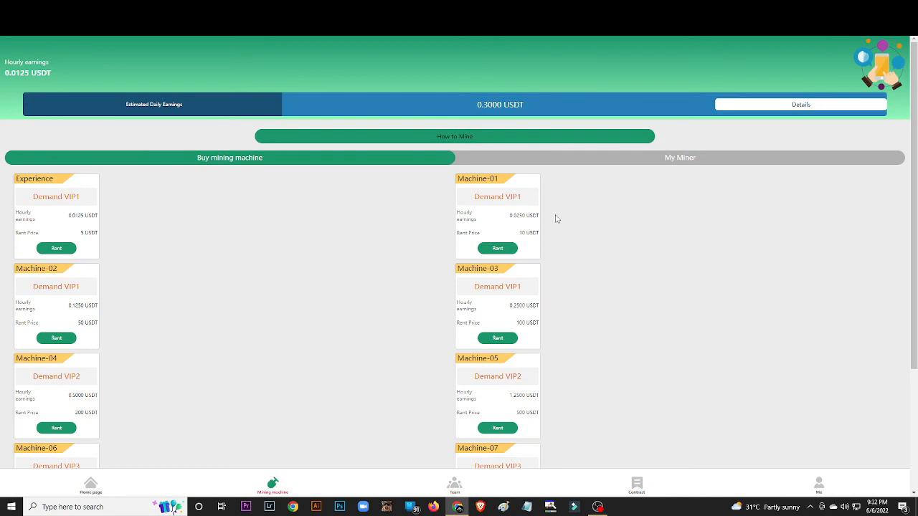